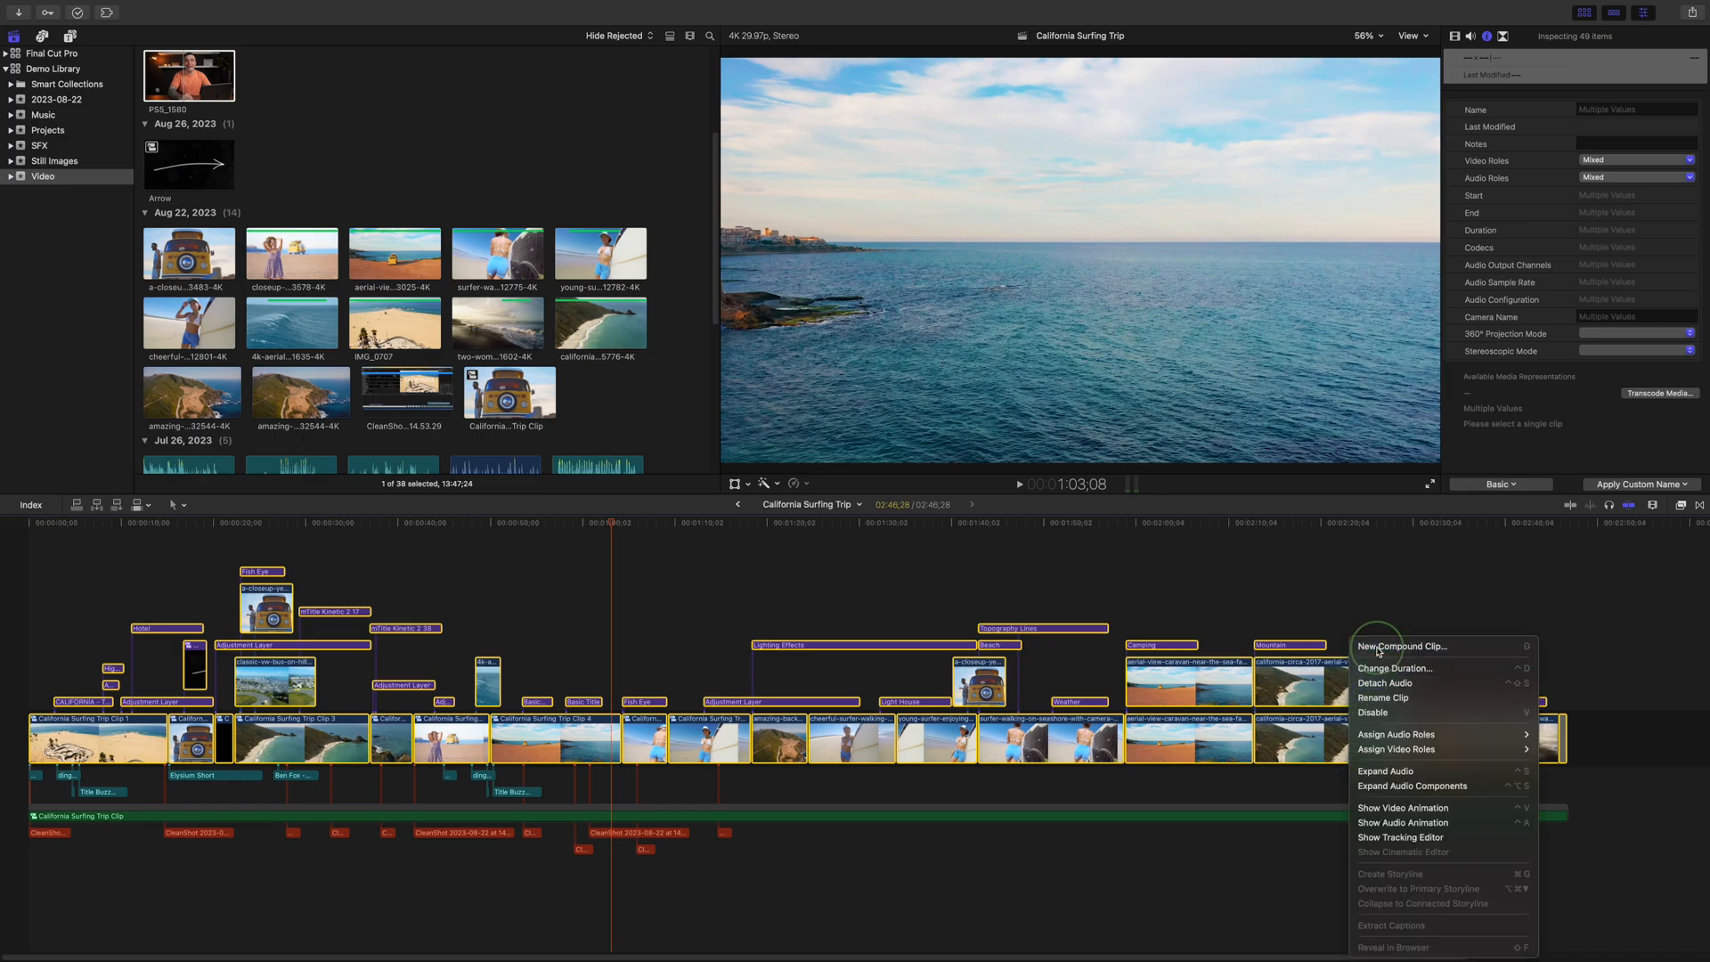
# Confirm the example compound clip in California Surfing Trip before moving to Demo 2.
pyautogui.click(1027, 529)
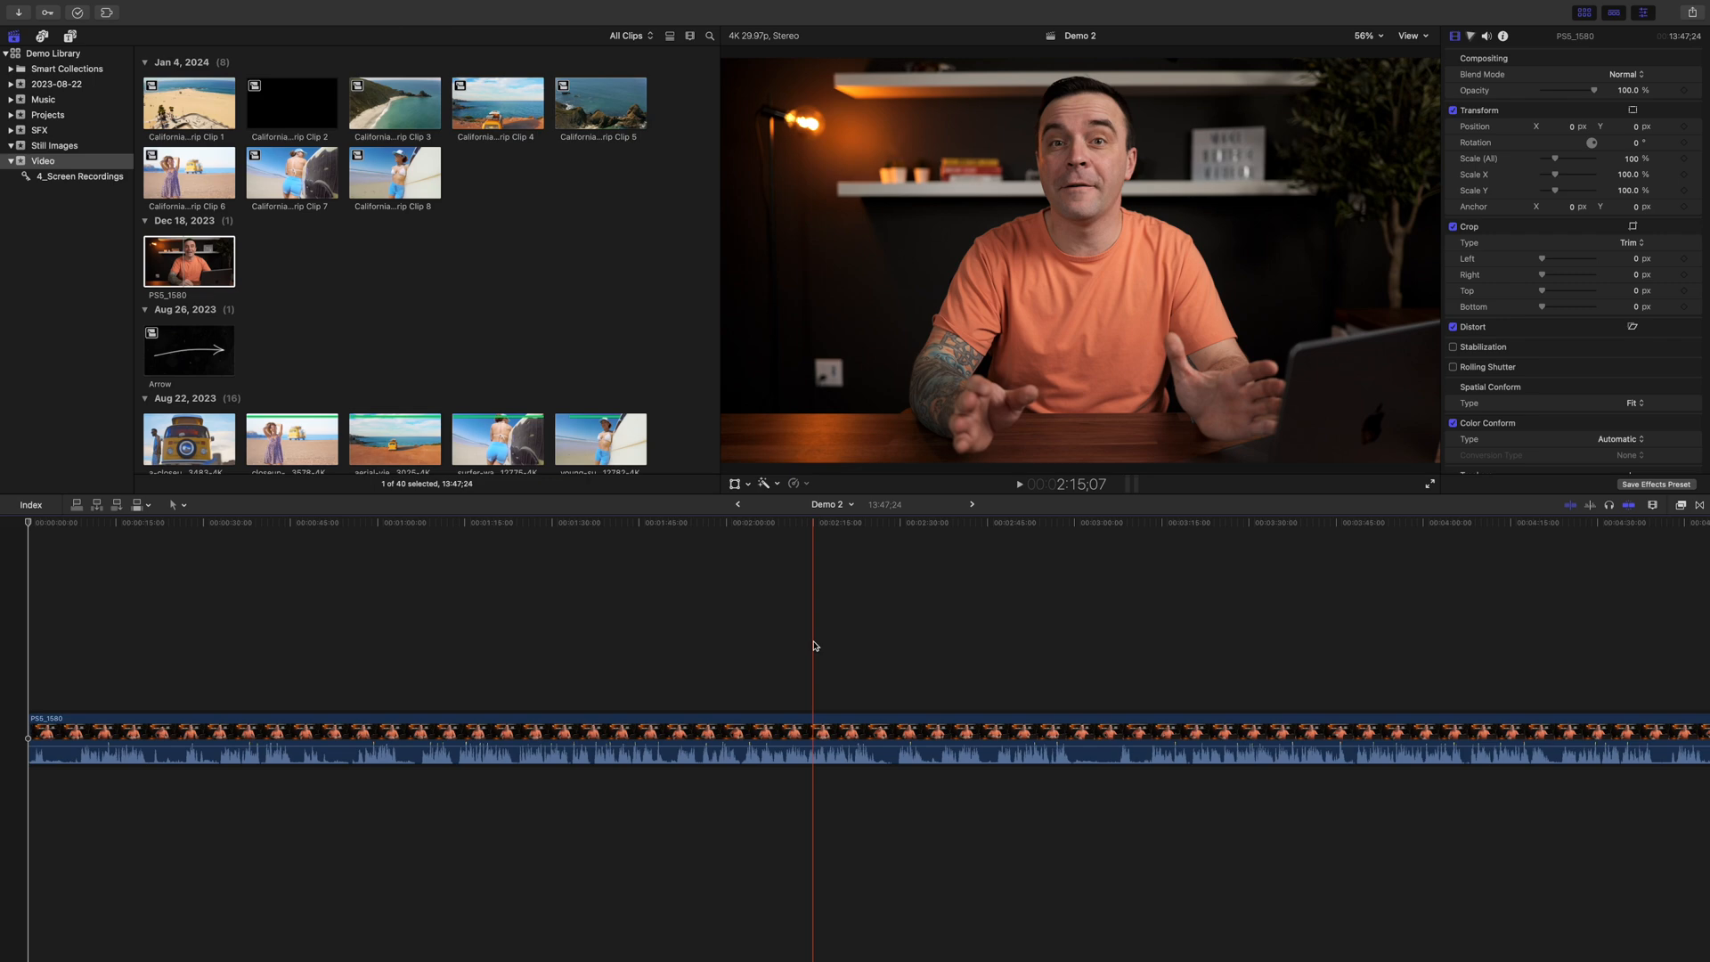
# Wrap the talking-head clip in a new compound clip named Demo 2 Clip.
pyautogui.rightClick(813, 738)
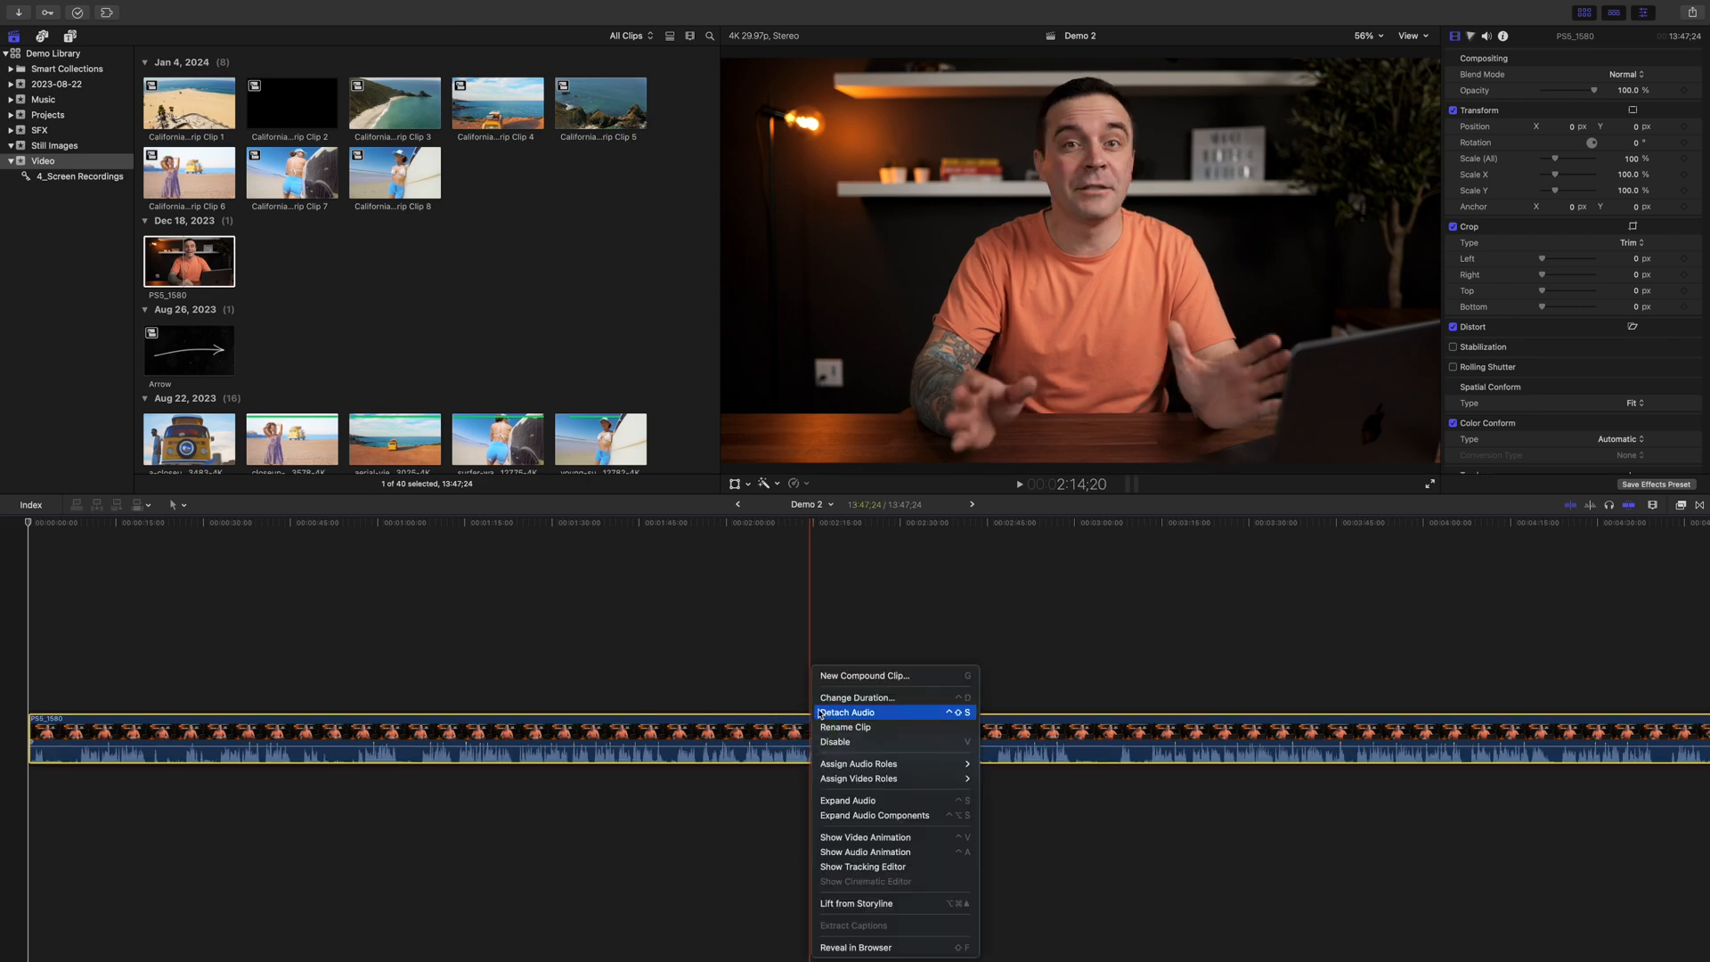
pyautogui.click(864, 675)
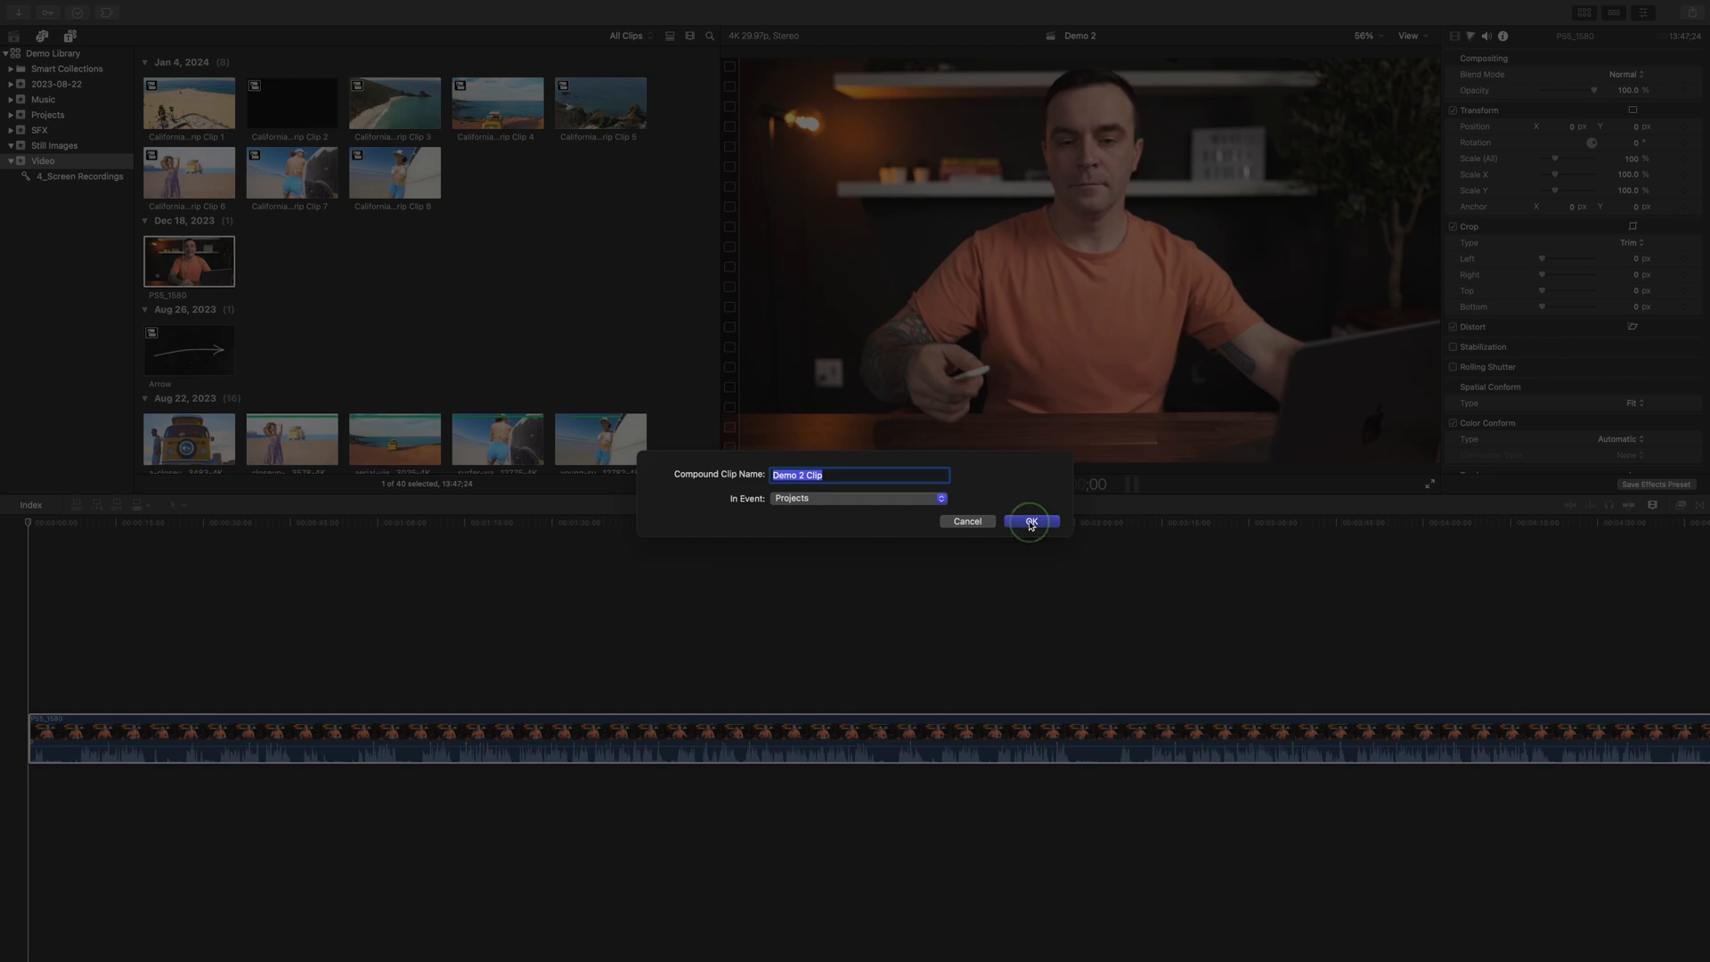
pyautogui.click(1031, 522)
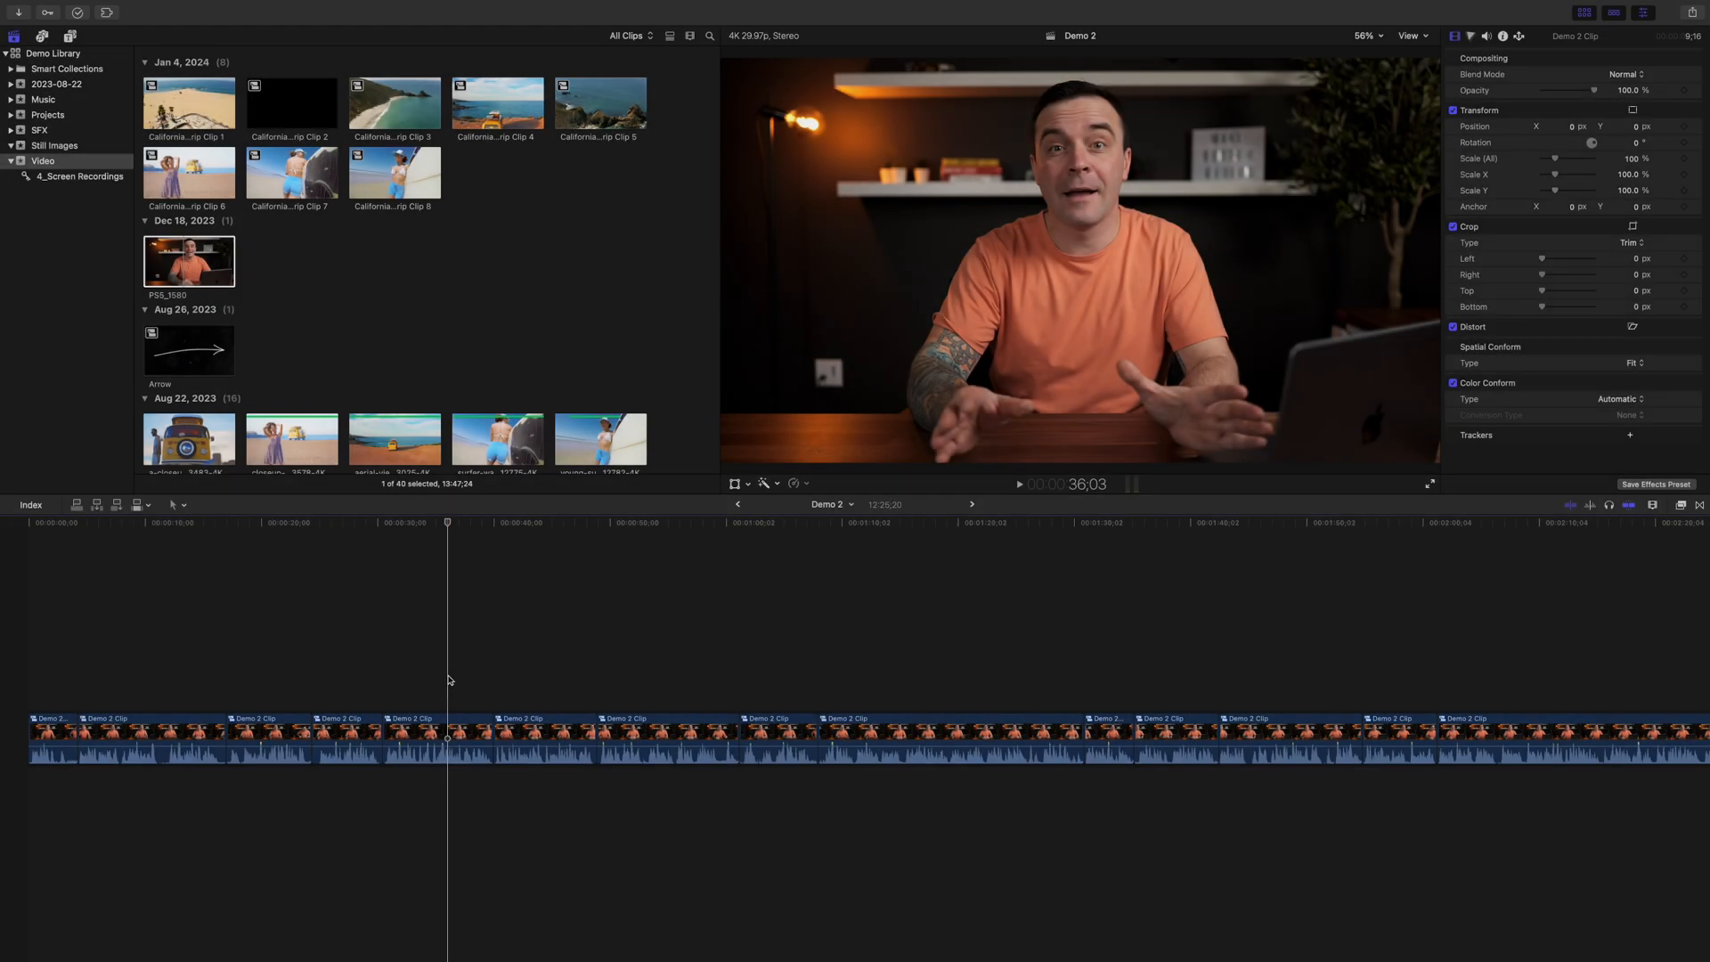
pyautogui.click(436, 740)
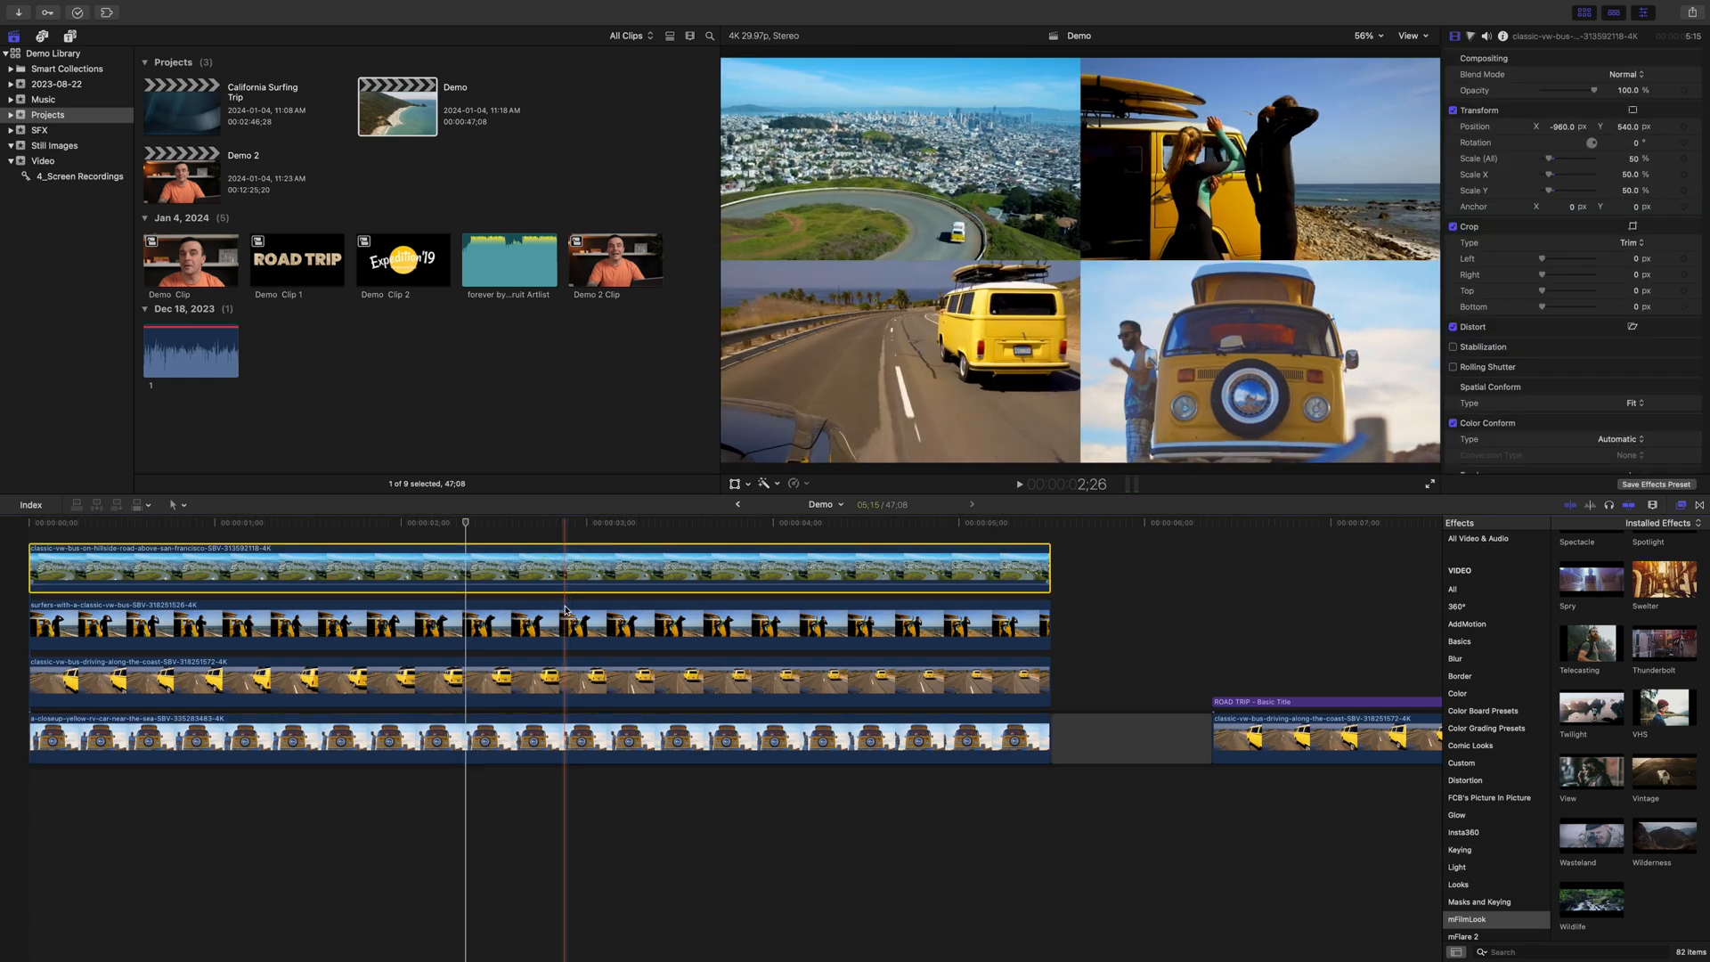
# Select the four stacked split-screen clips for grouping into Demo Clip 3.
pyautogui.click(554, 736)
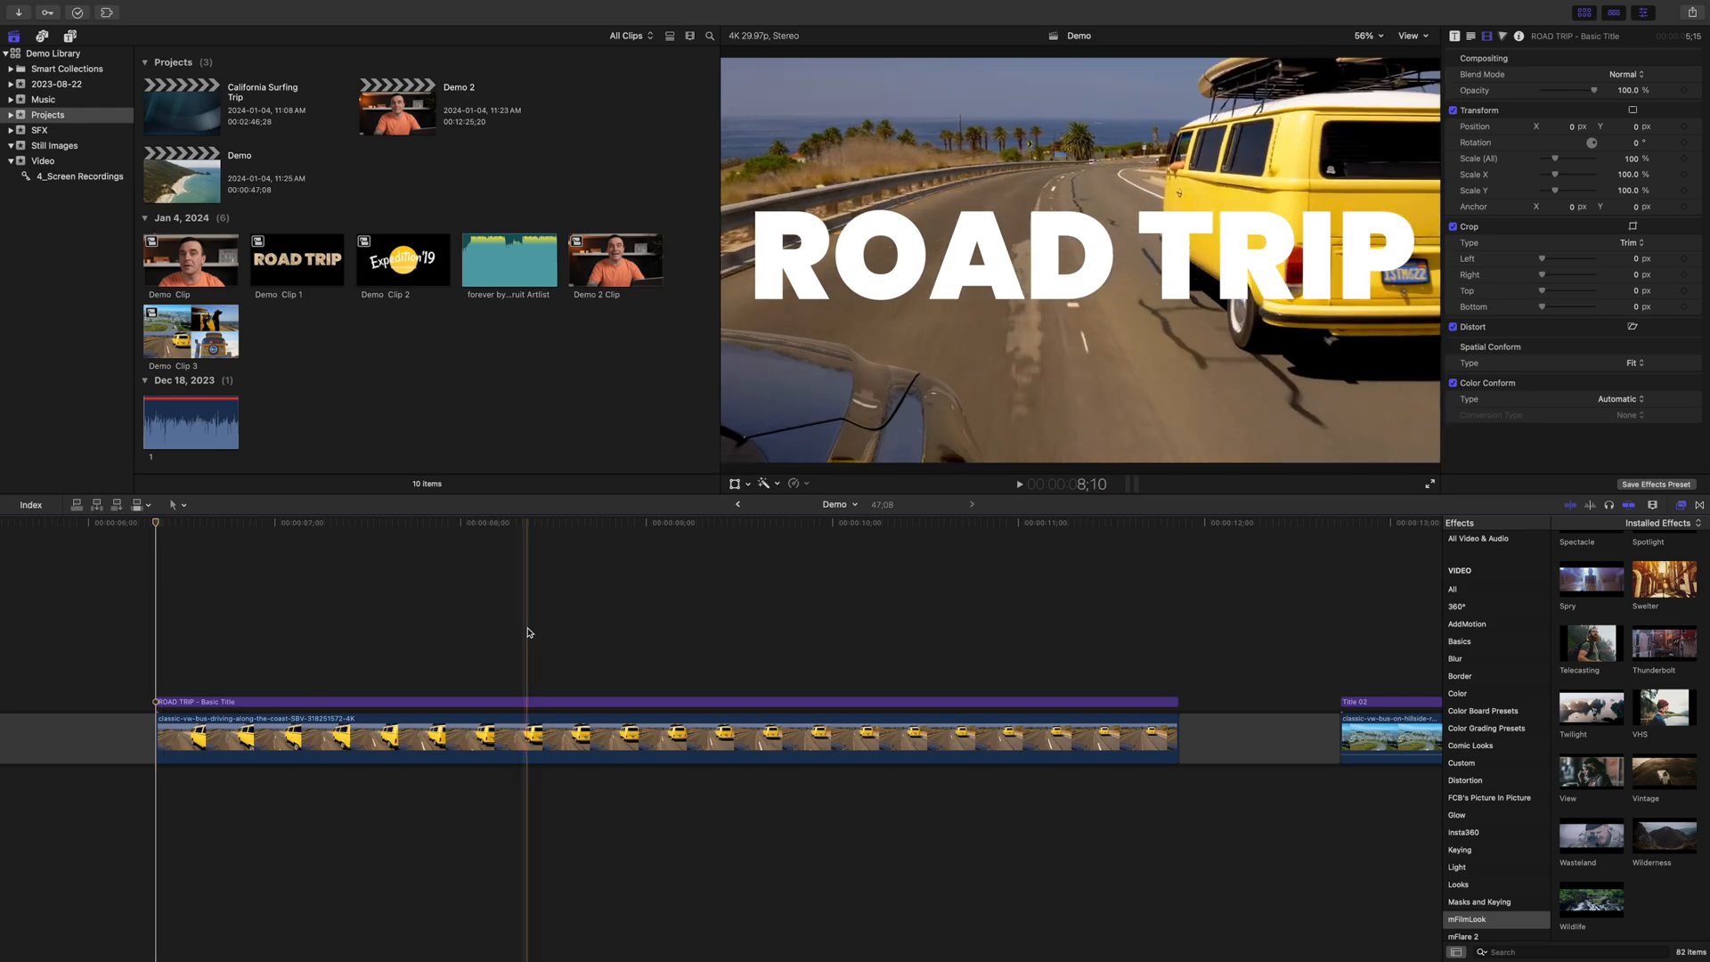
# Place the sand still under the ROAD TRIP title and blend the title as Stencil Alpha.
pyautogui.click(528, 522)
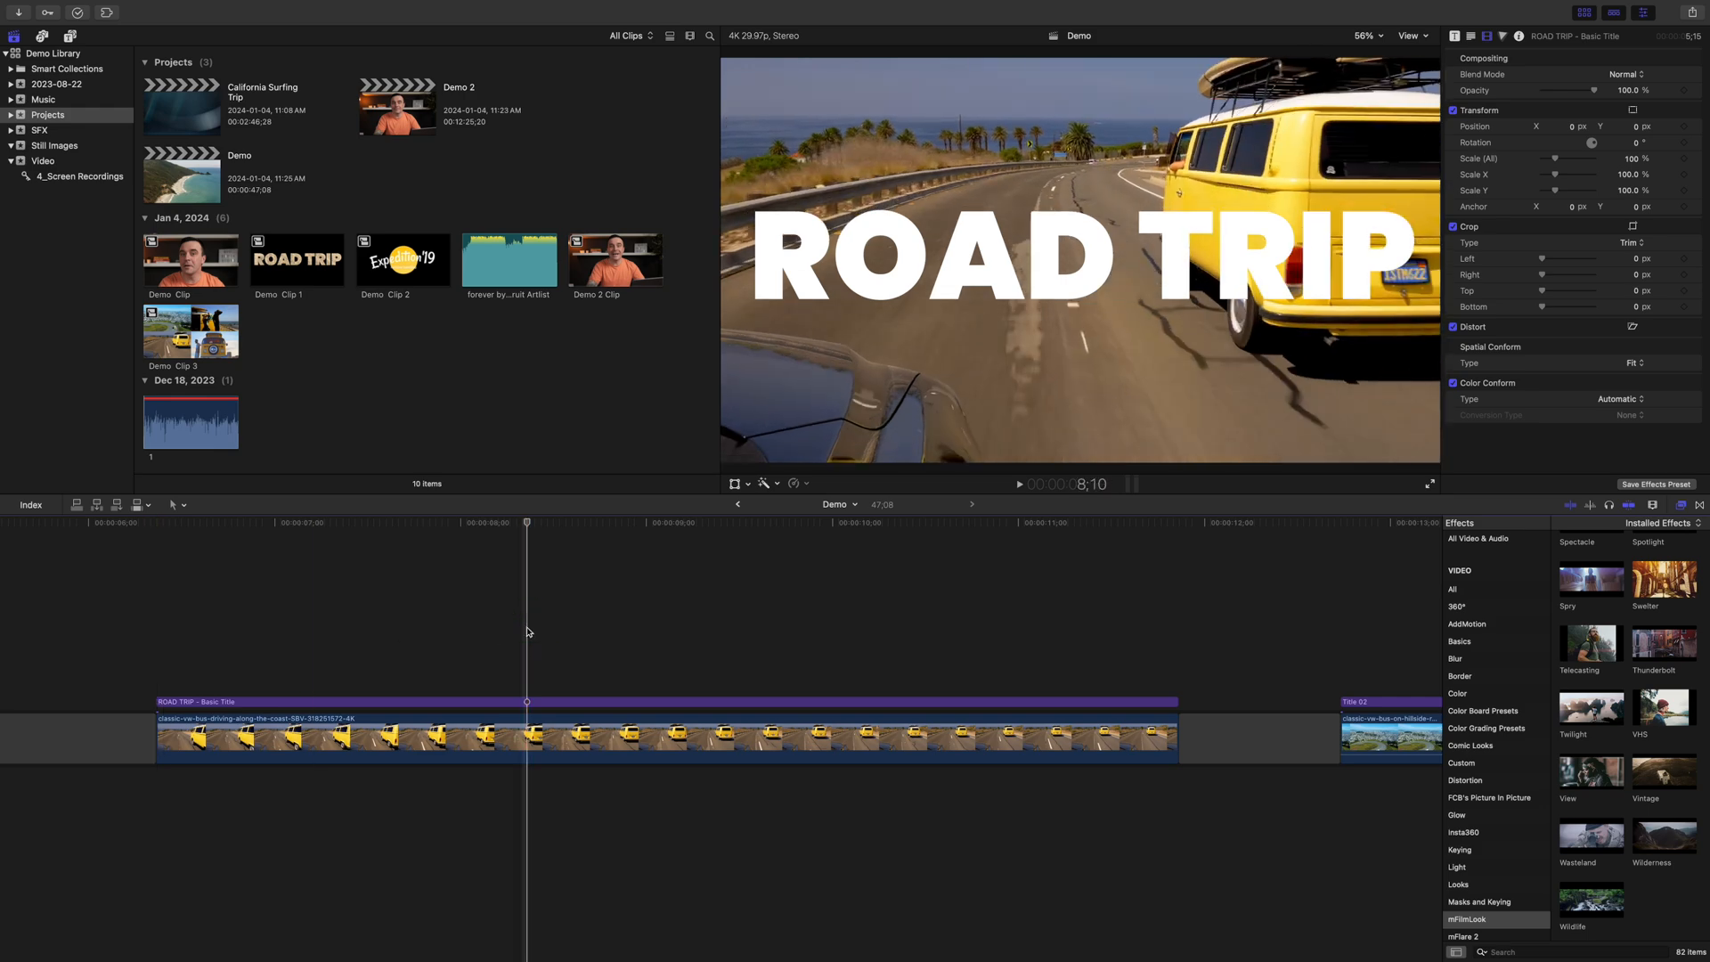
pyautogui.click(56, 144)
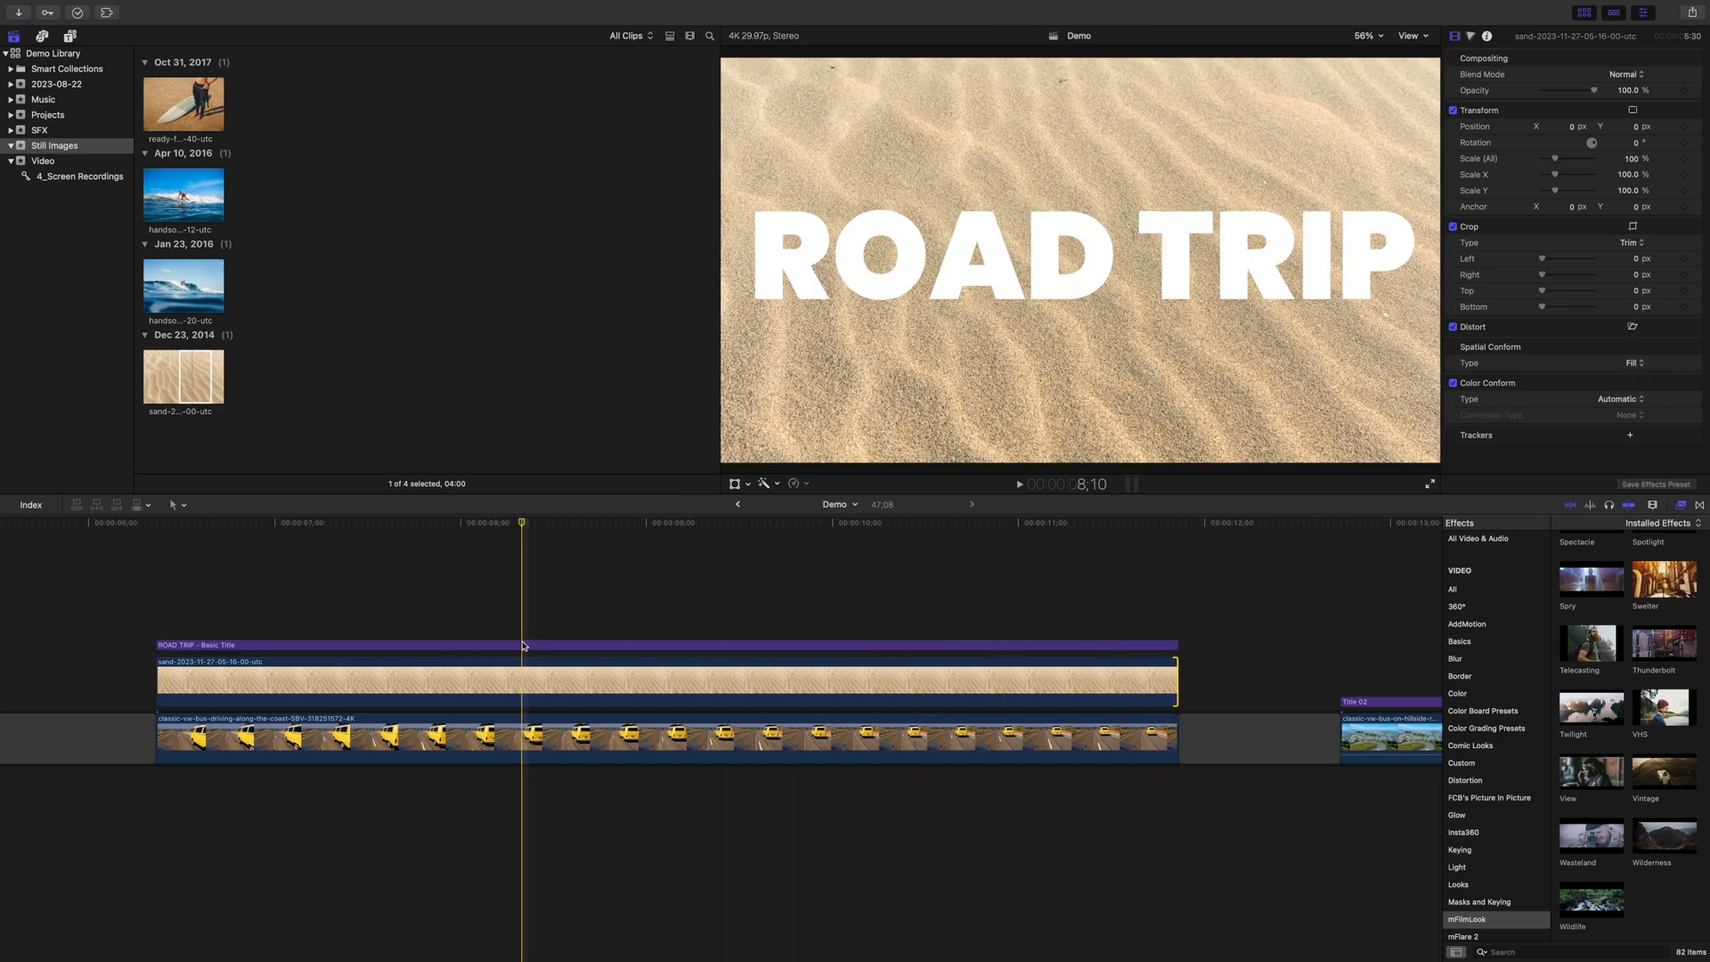
pyautogui.click(1636, 75)
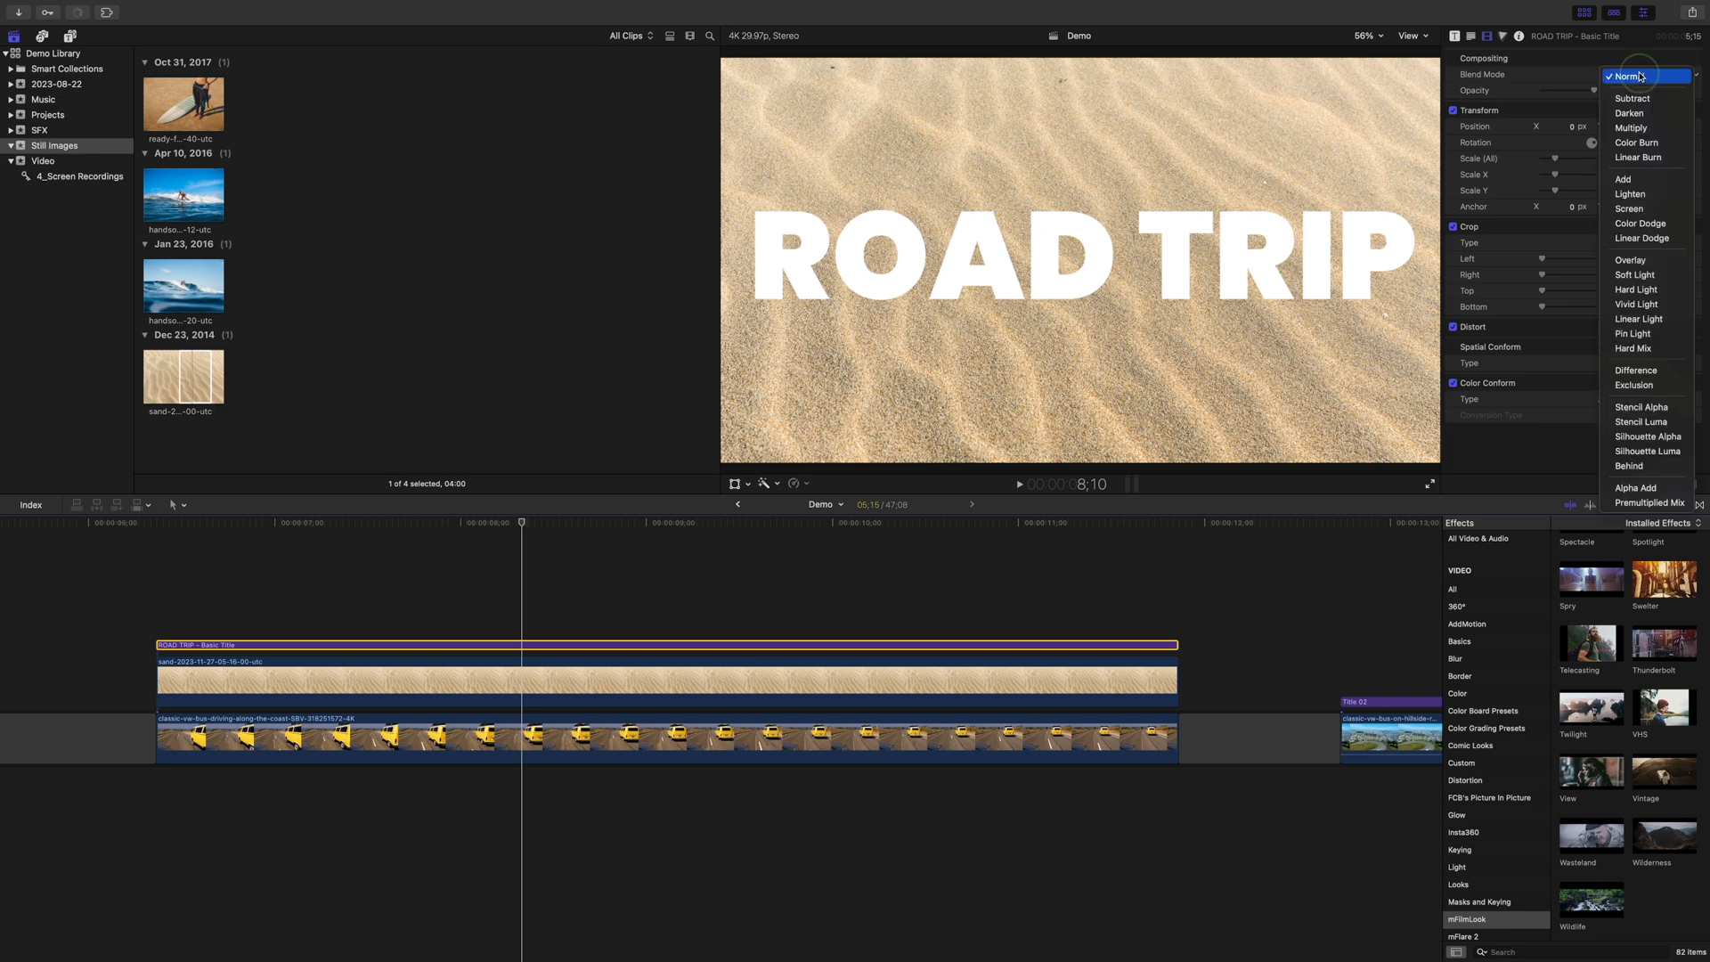
pyautogui.moveTo(1640, 406)
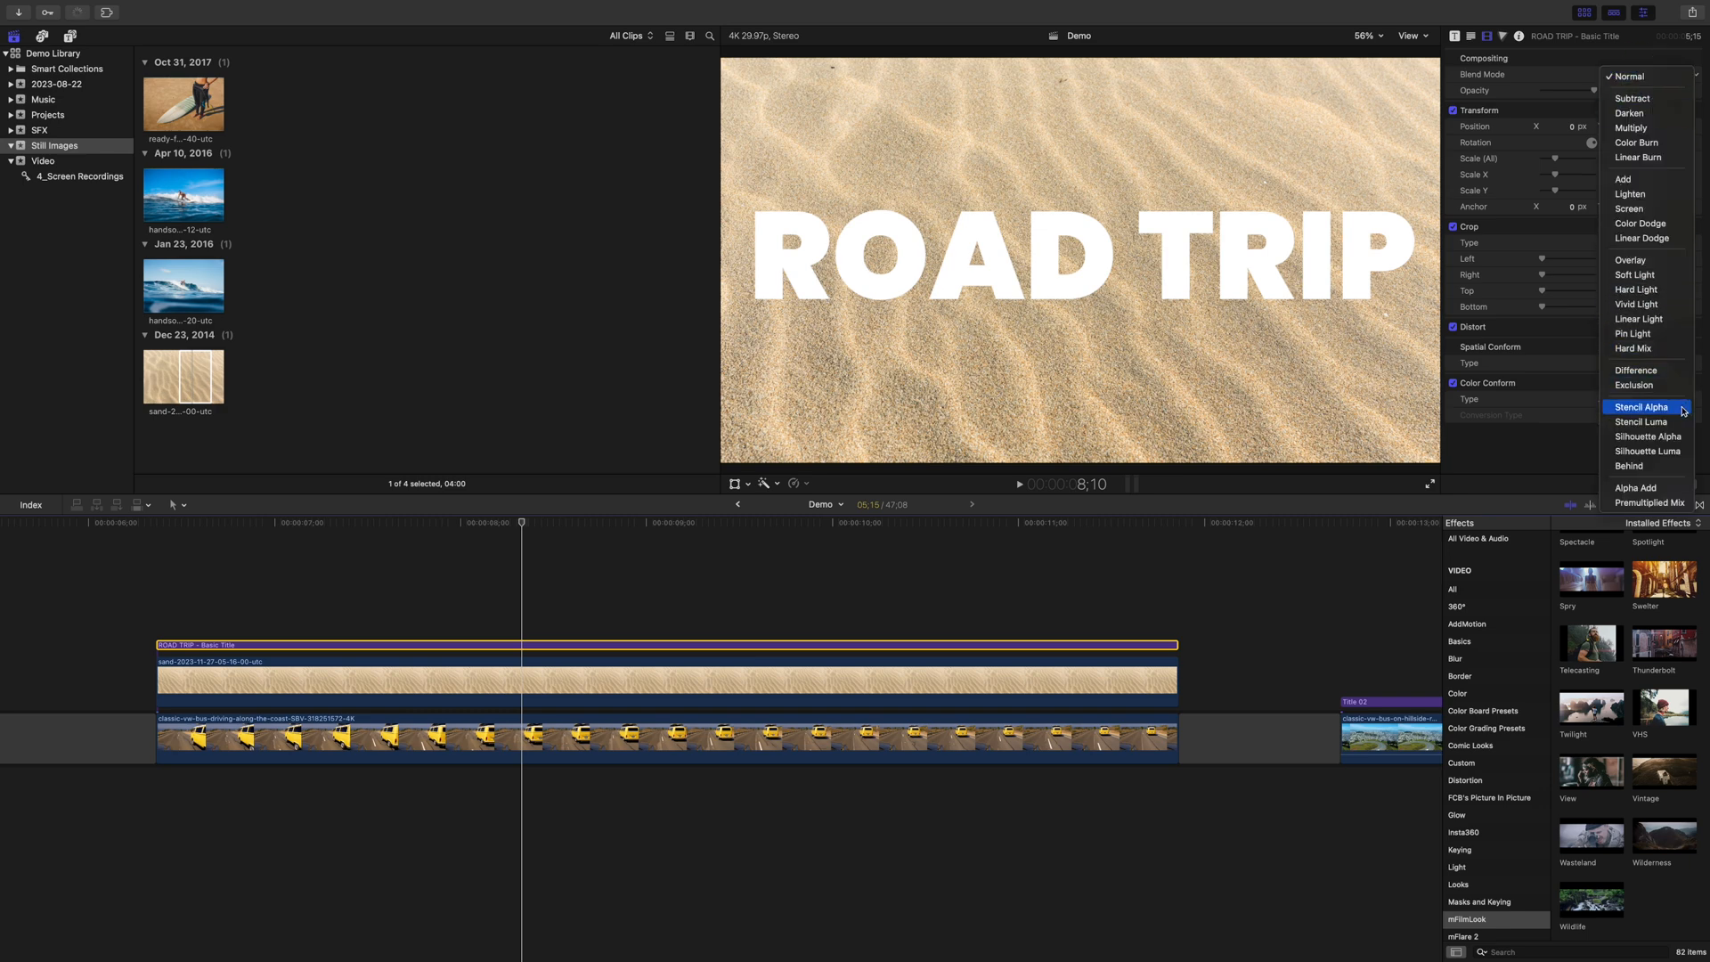
pyautogui.click(1644, 406)
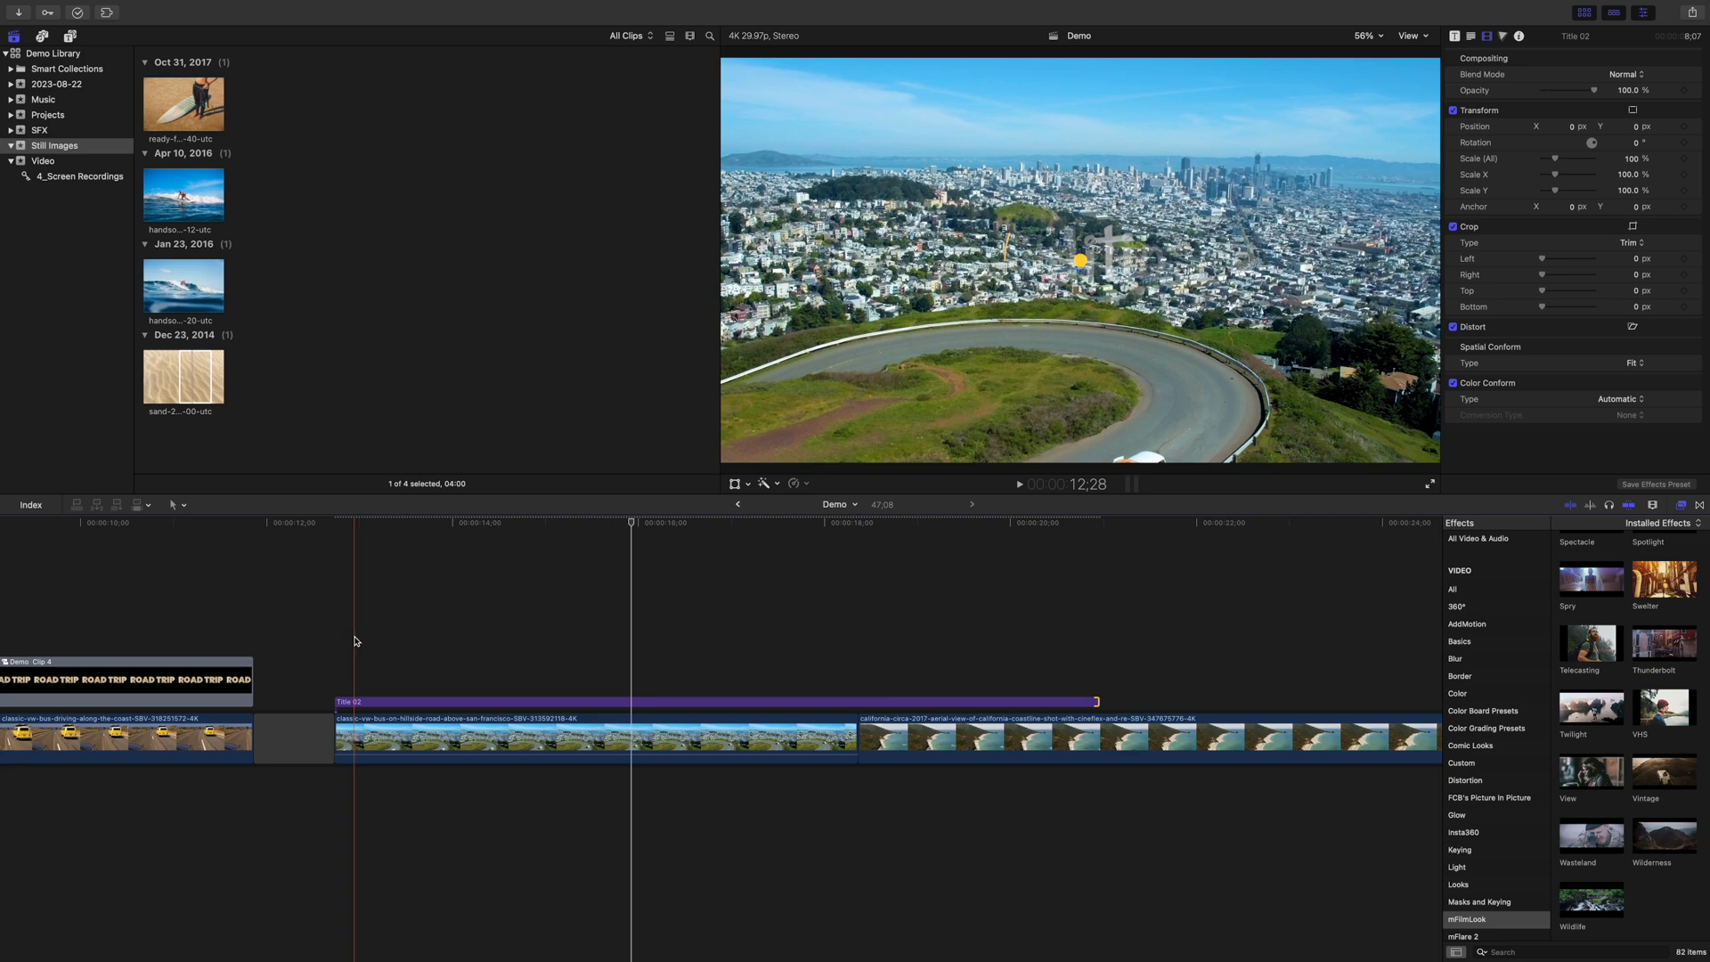
# Clear the selection after packing the sand-textured title into Demo Clip 4.
pyautogui.click(456, 707)
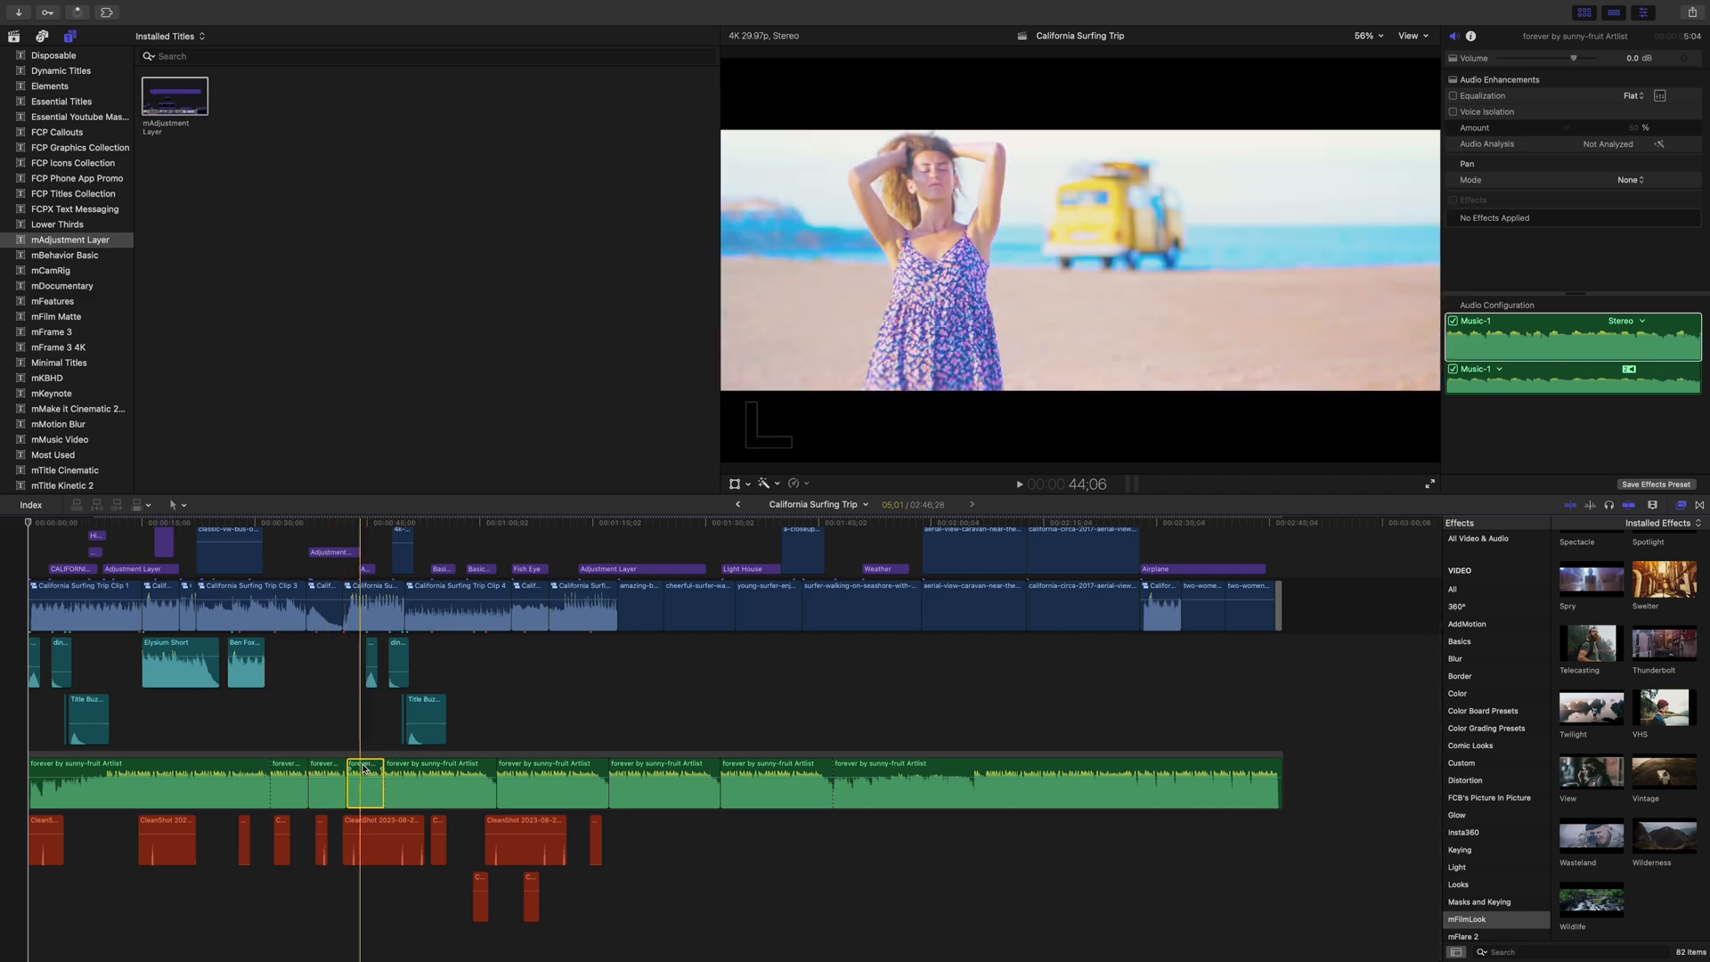
# Select all music track pieces and merge them into compound clip California Surfing Trip Clip.
pyautogui.click(147, 779)
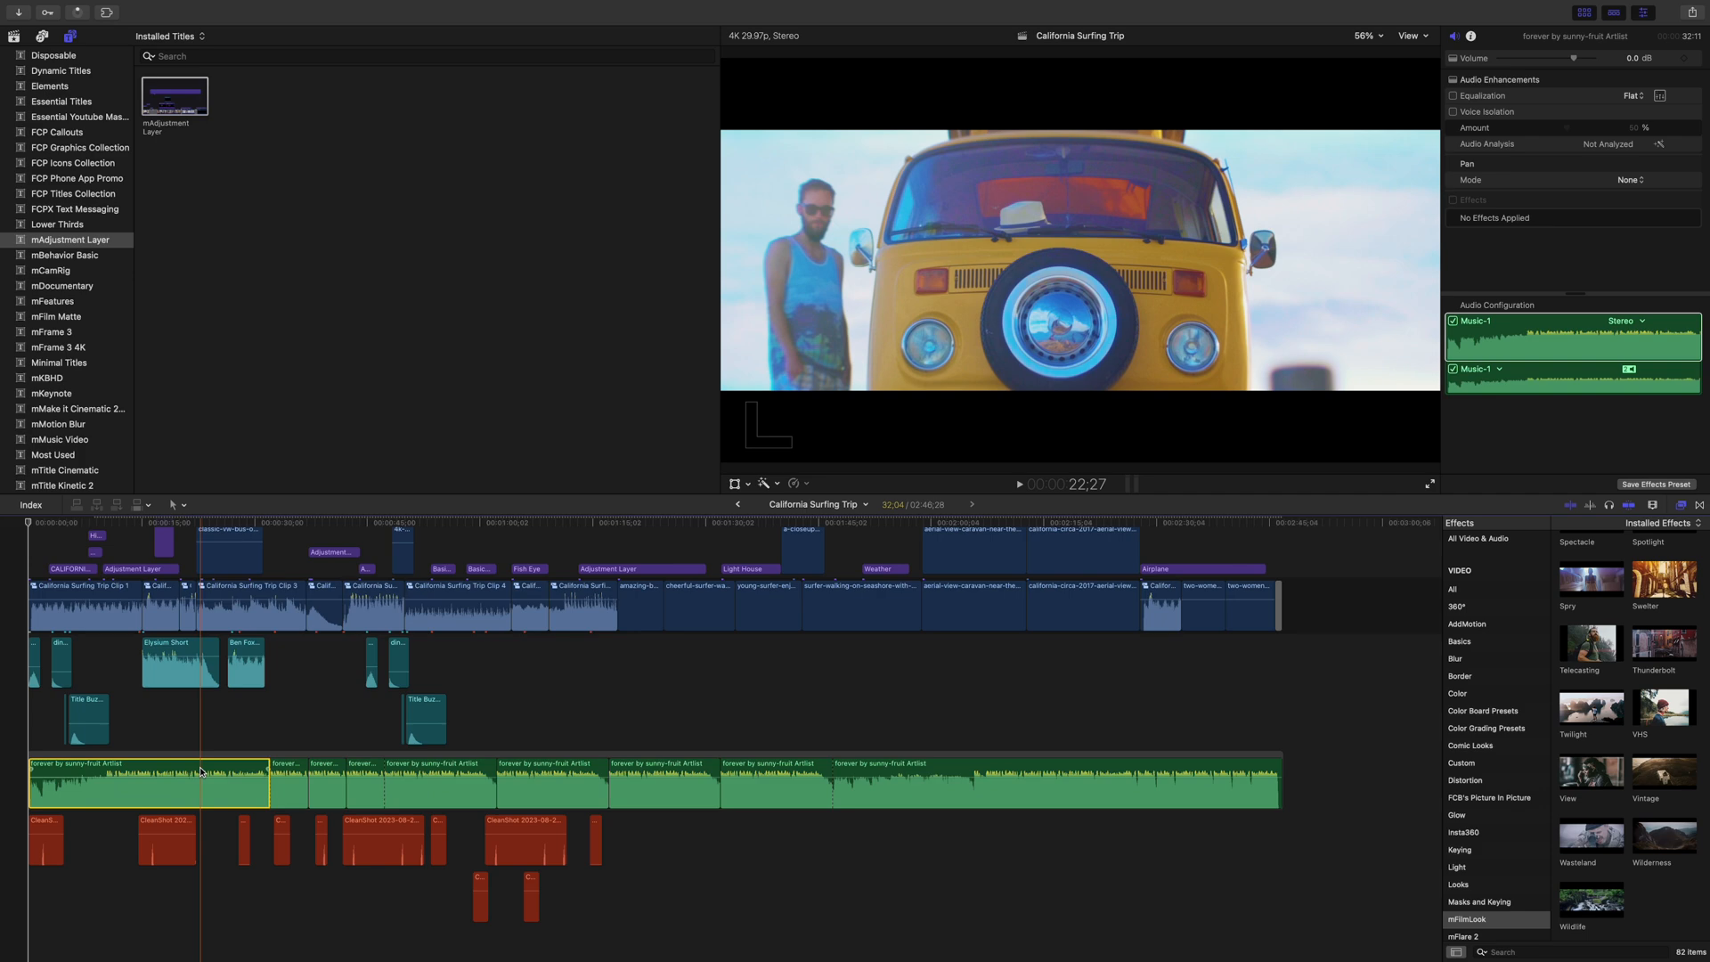
pyautogui.click(894, 775)
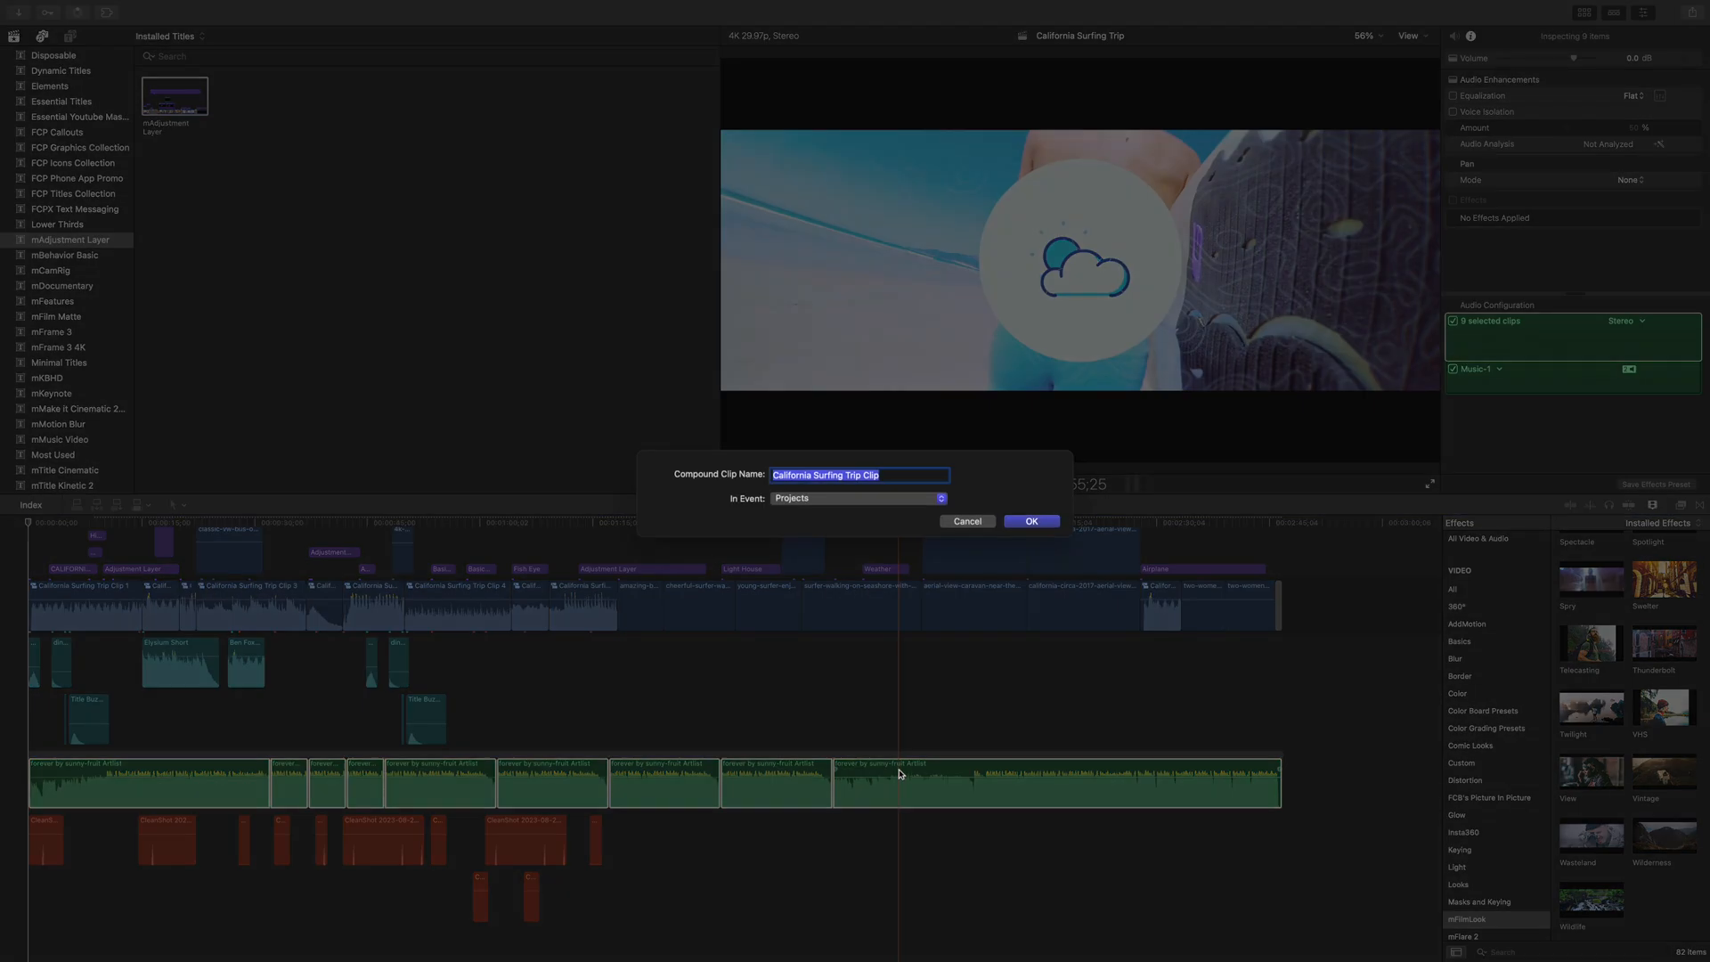
pyautogui.click(1030, 521)
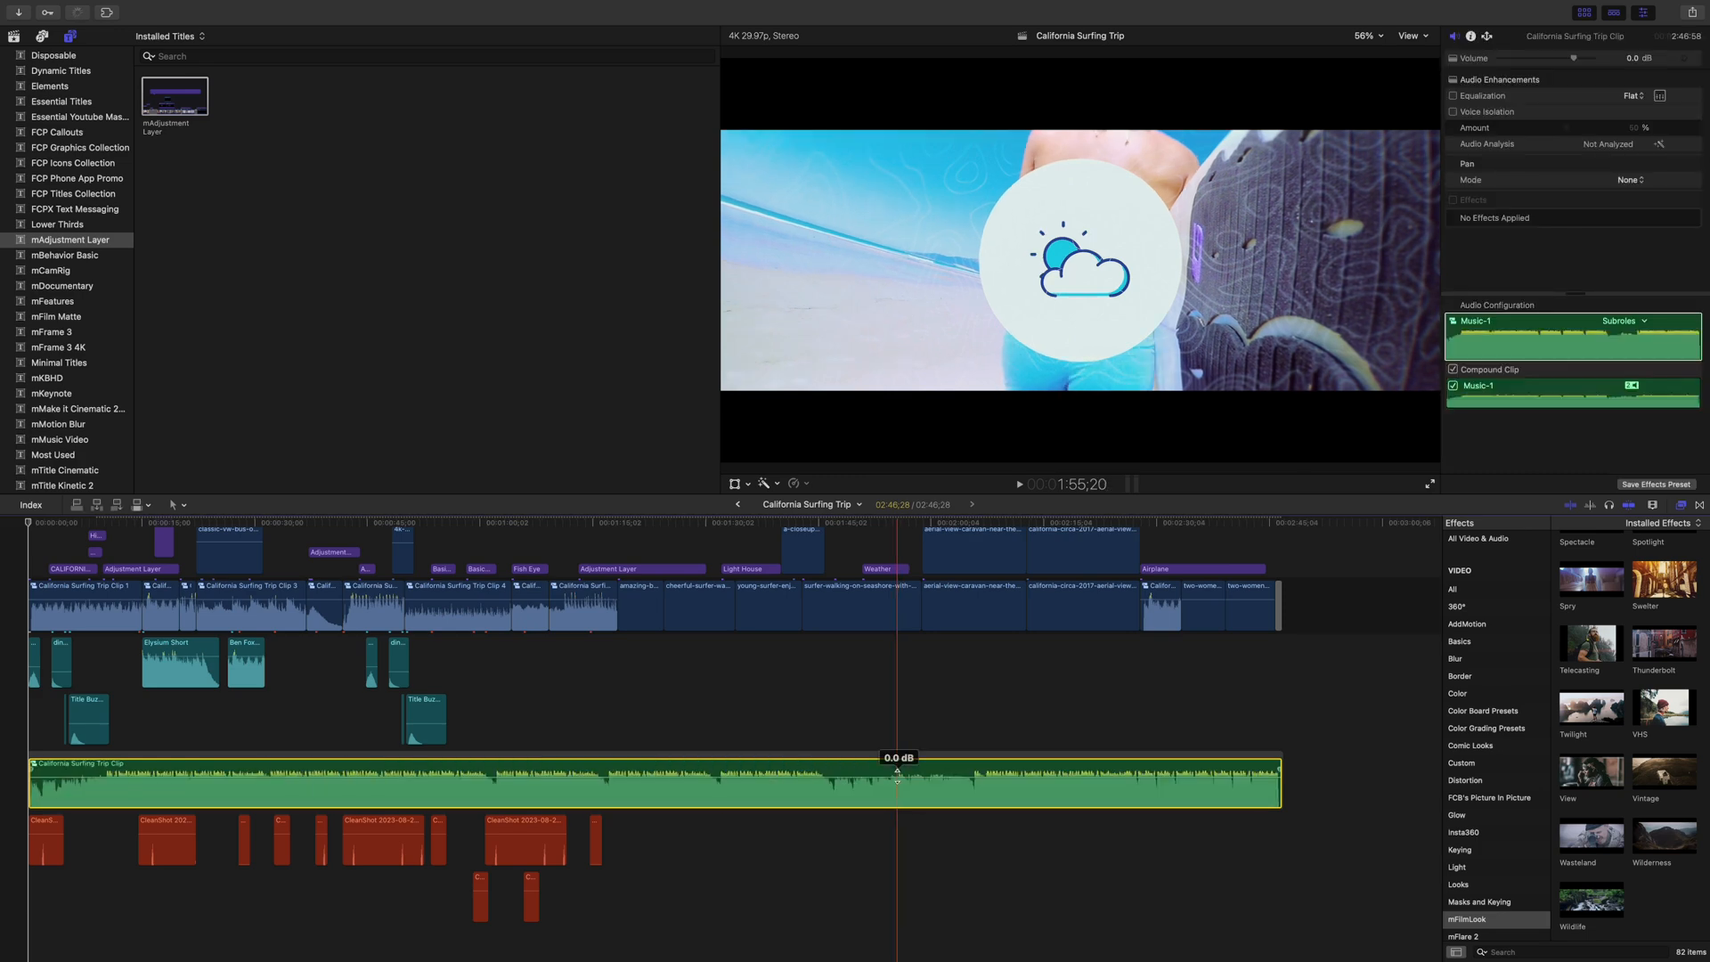